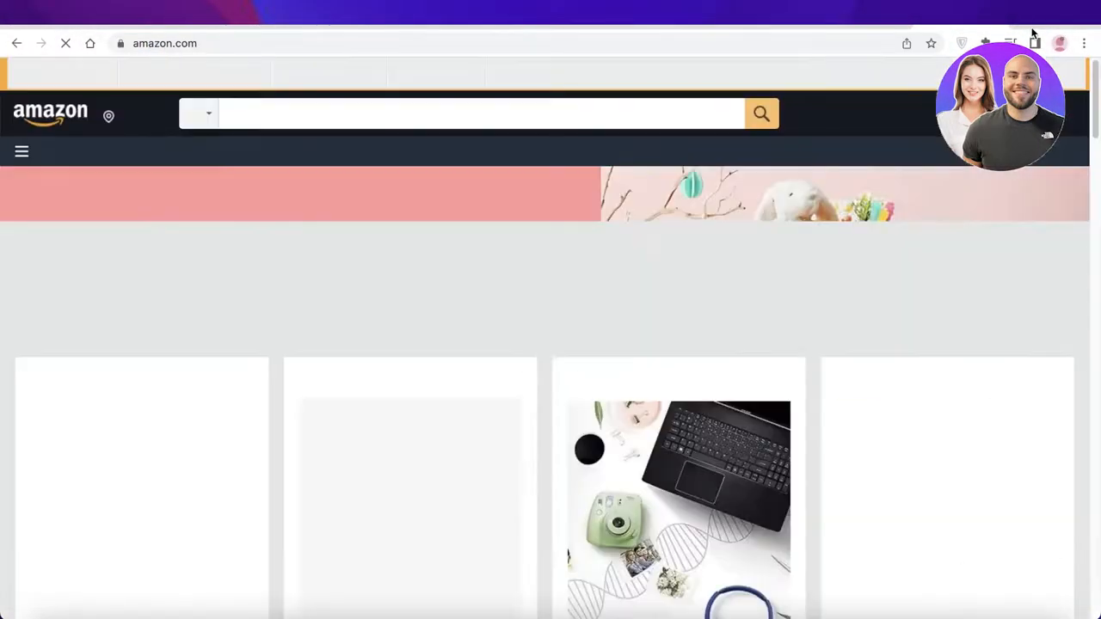
Search Amazon for 'galaxy projector' via the search-bar suggestion.
{"action": "scroll", "scroll_direction": "down", "scroll_amount": 3}
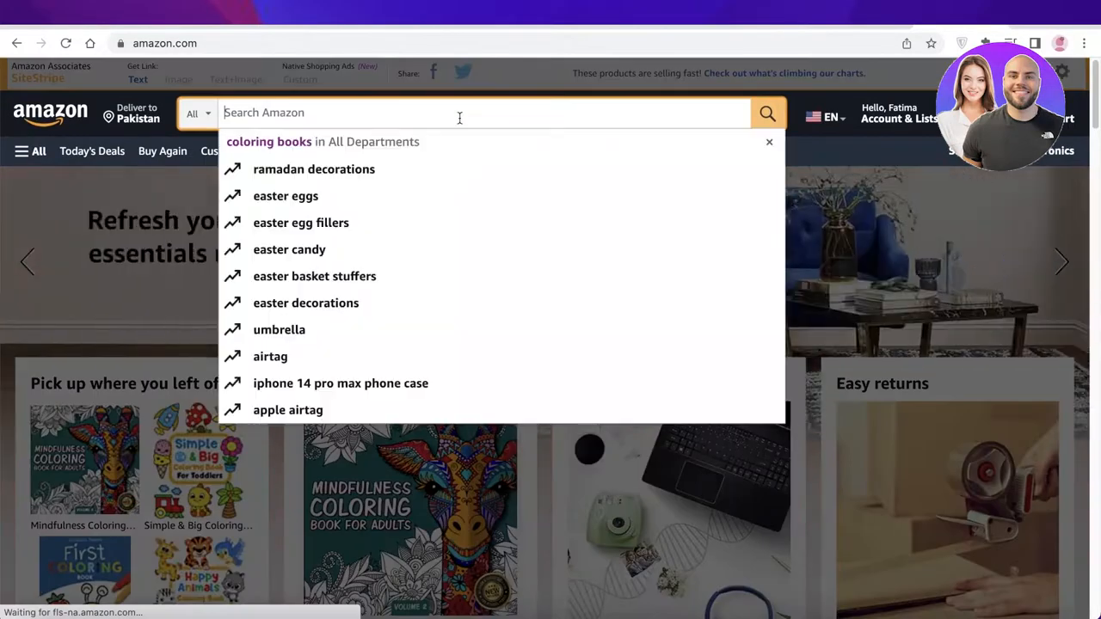
{"action": "type", "text": "glaxay"}
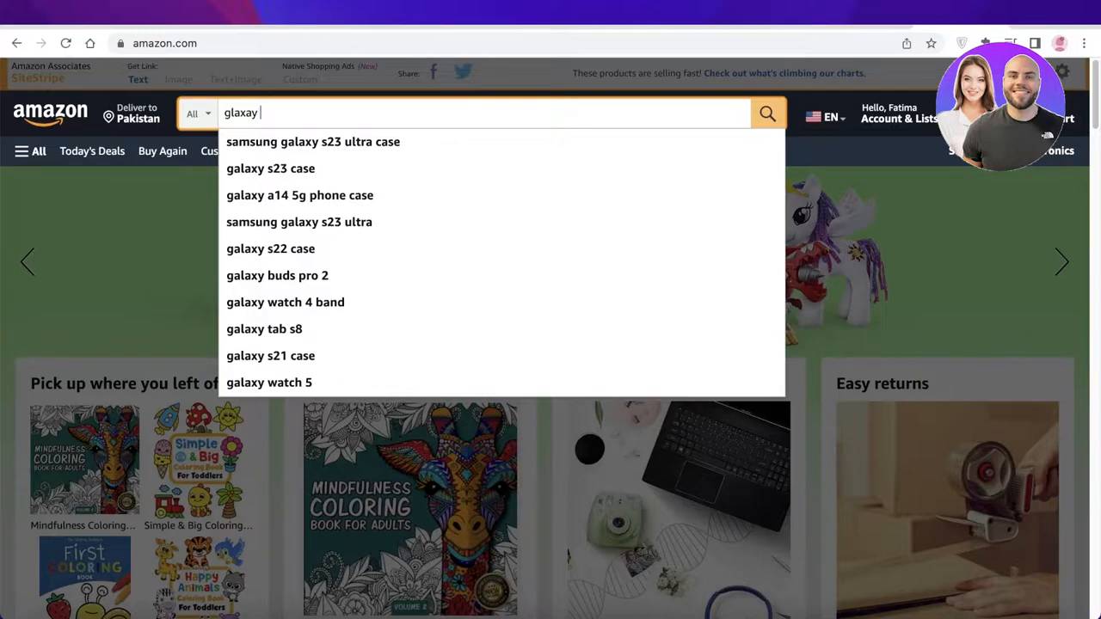
{"action": "type", "text": "projec"}
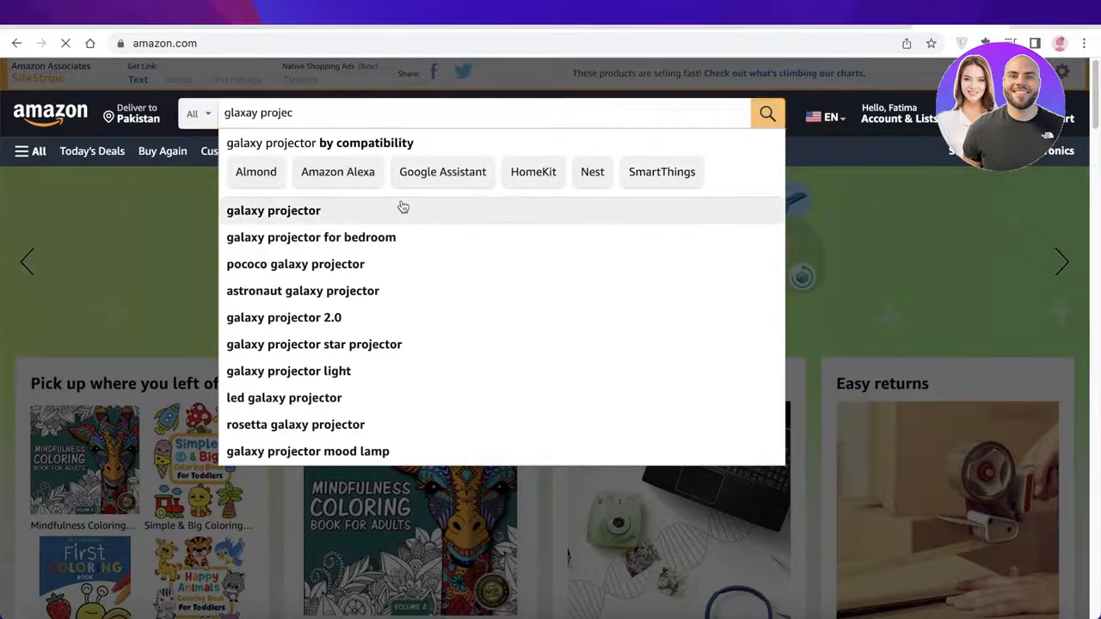
{"action": "left_click", "coordinate": [272, 210]}
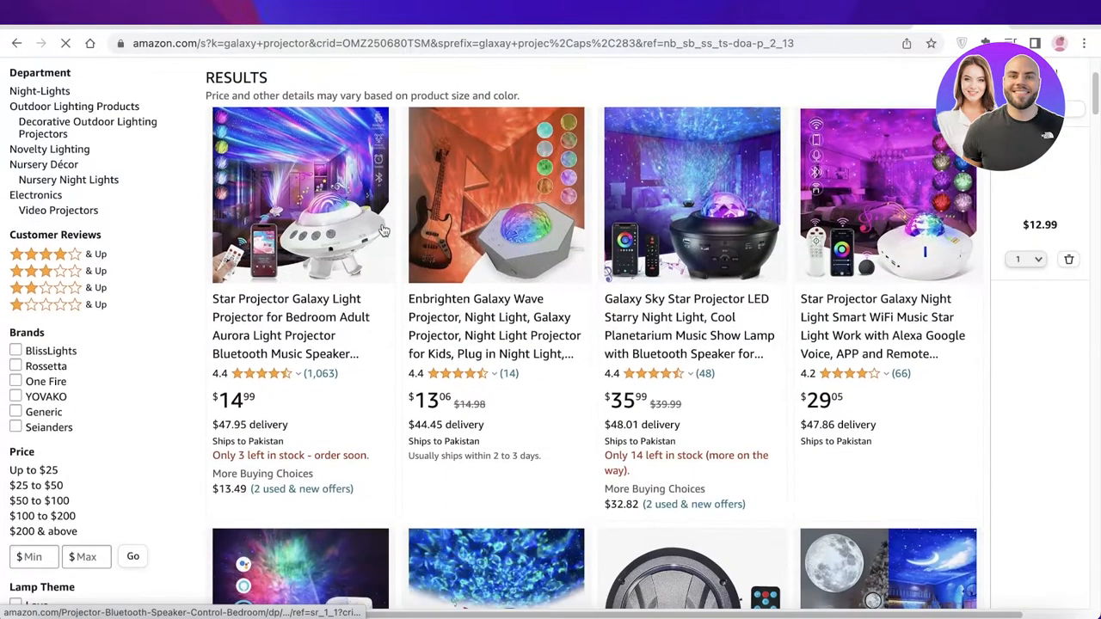
Open the Galaxy Sky Star Projector LED listing and scroll down to its Product Description.
{"action": "scroll", "scroll_direction": "down", "scroll_amount": 3}
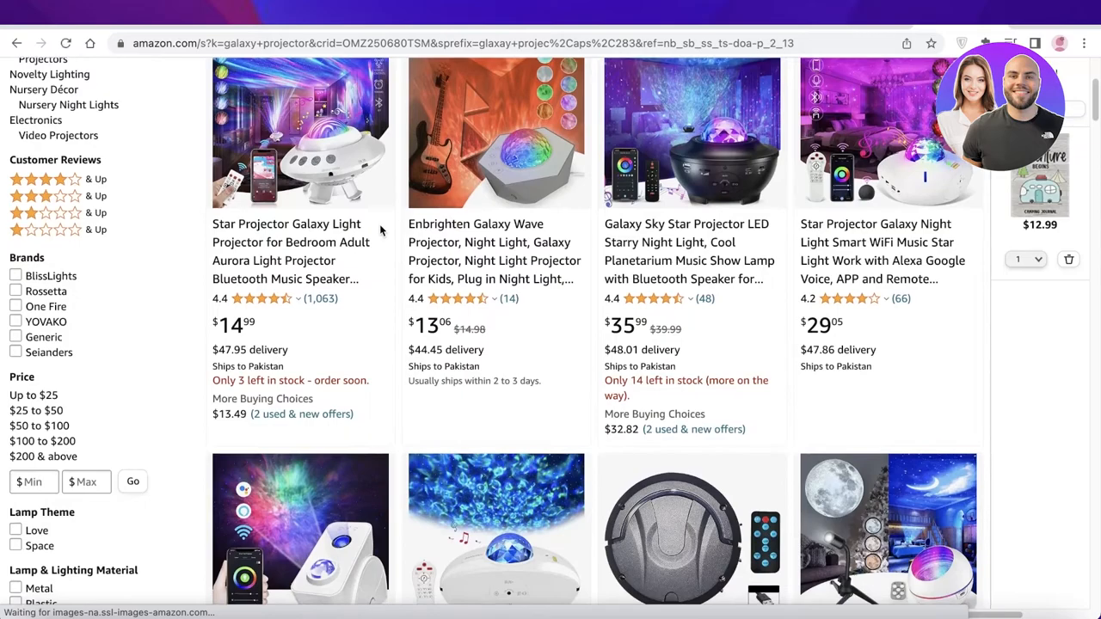
{"action": "scroll", "scroll_direction": "down", "scroll_amount": 3}
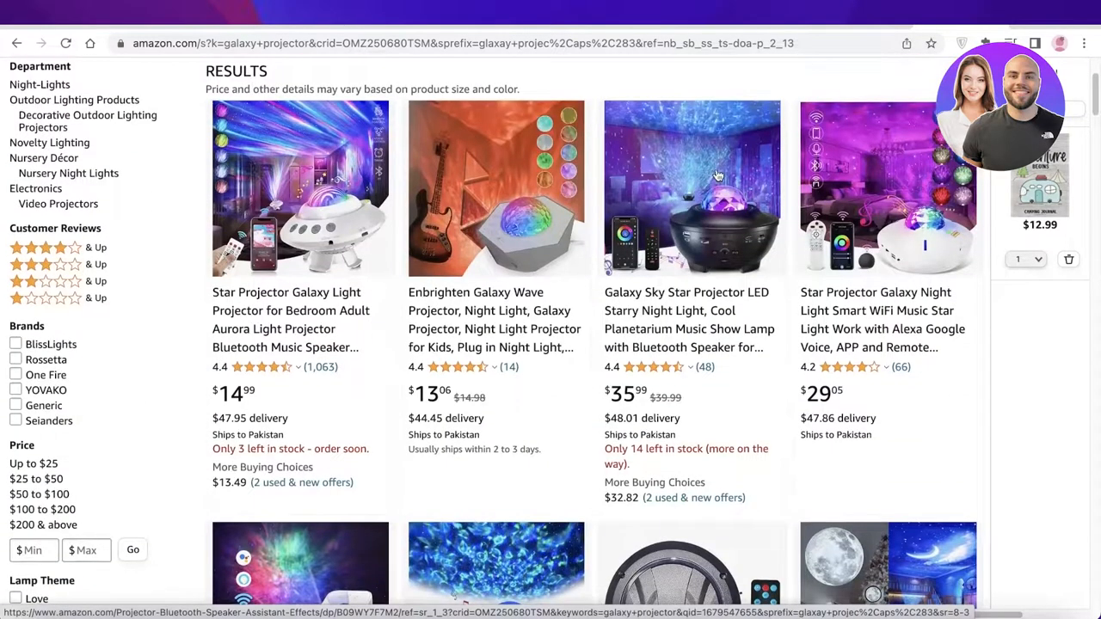
{"action": "left_click", "coordinate": [692, 188]}
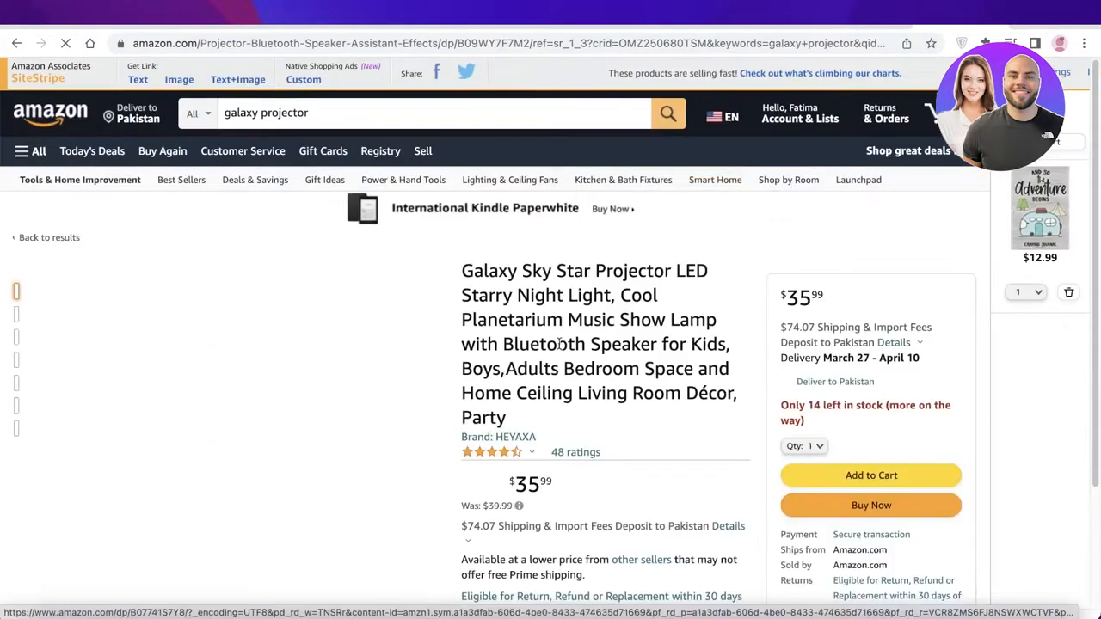
{"action": "scroll", "scroll_direction": "down", "scroll_amount": 3}
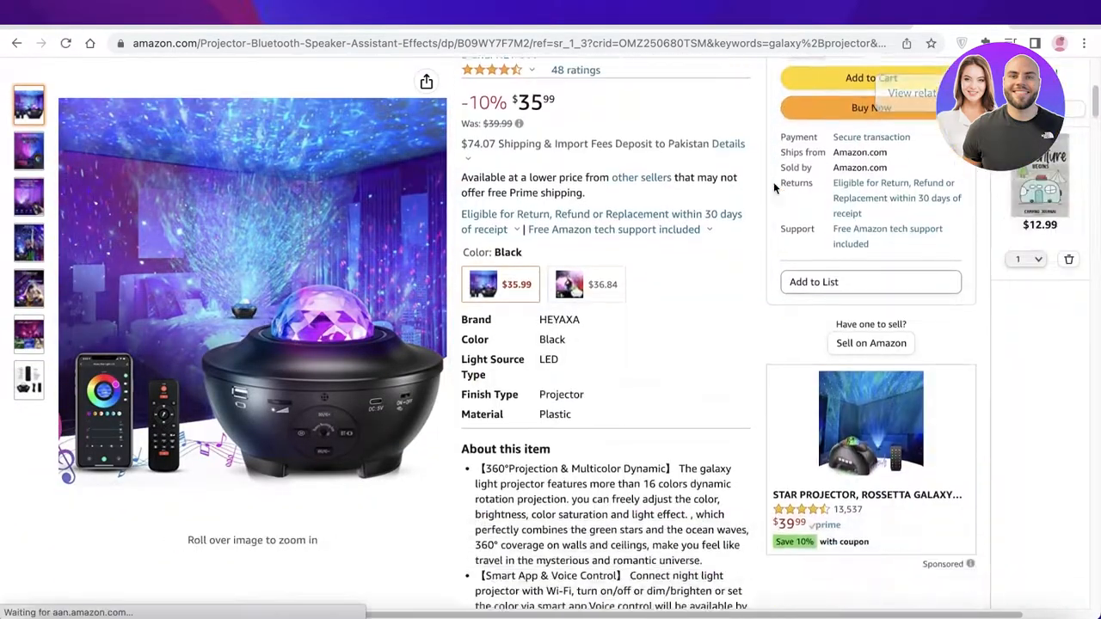
{"action": "scroll", "scroll_direction": "down", "scroll_amount": 3}
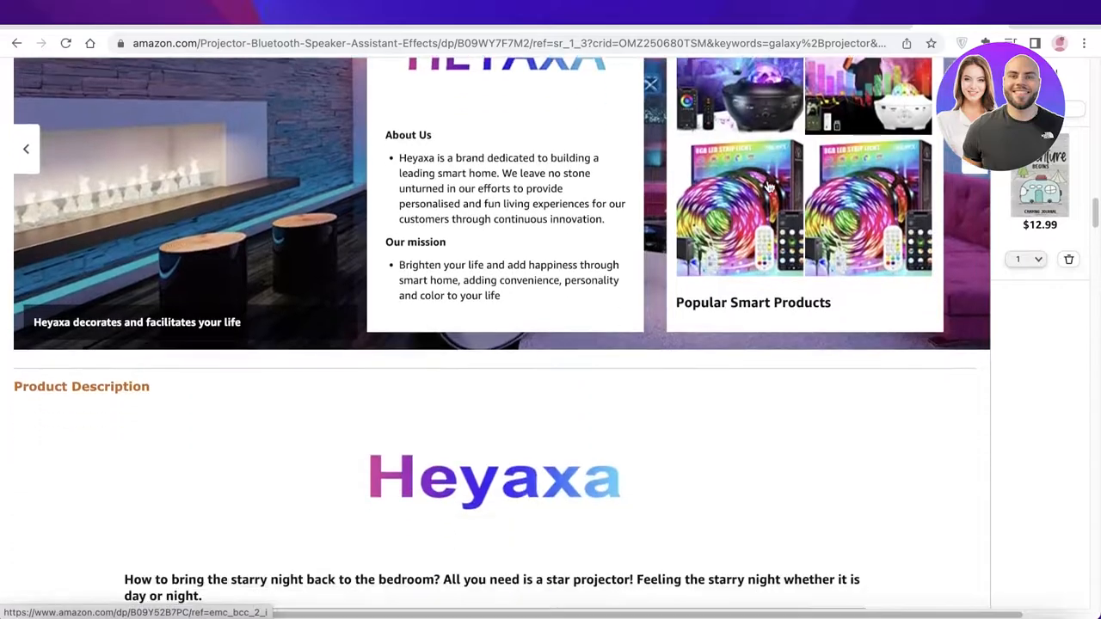
{"action": "scroll", "scroll_direction": "down", "scroll_amount": 3}
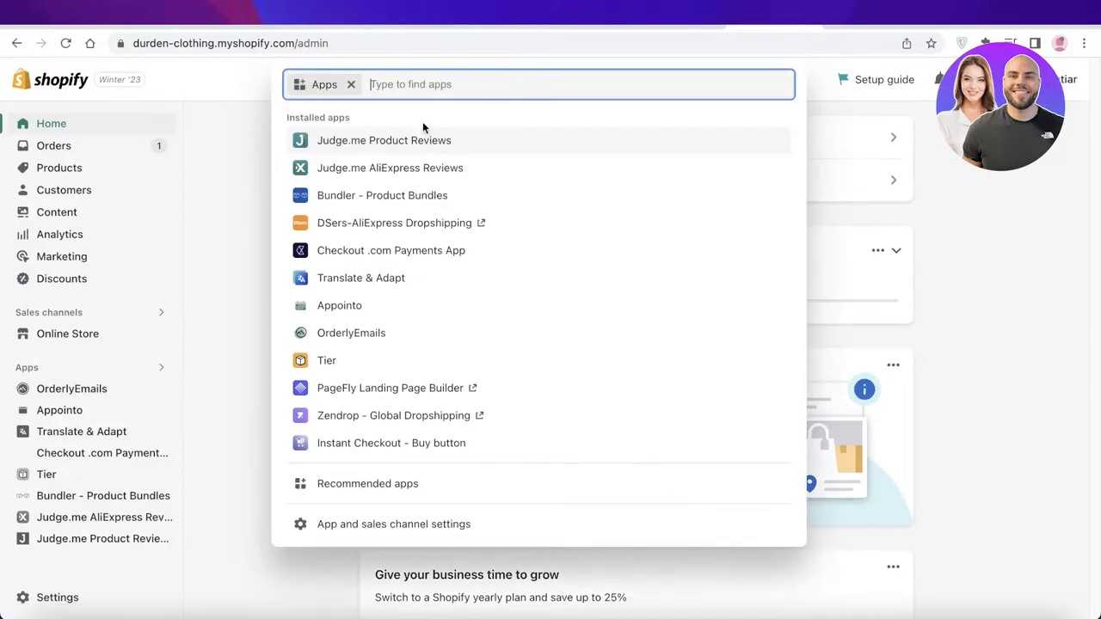
{"action": "mouse_move", "coordinate": [356, 523]}
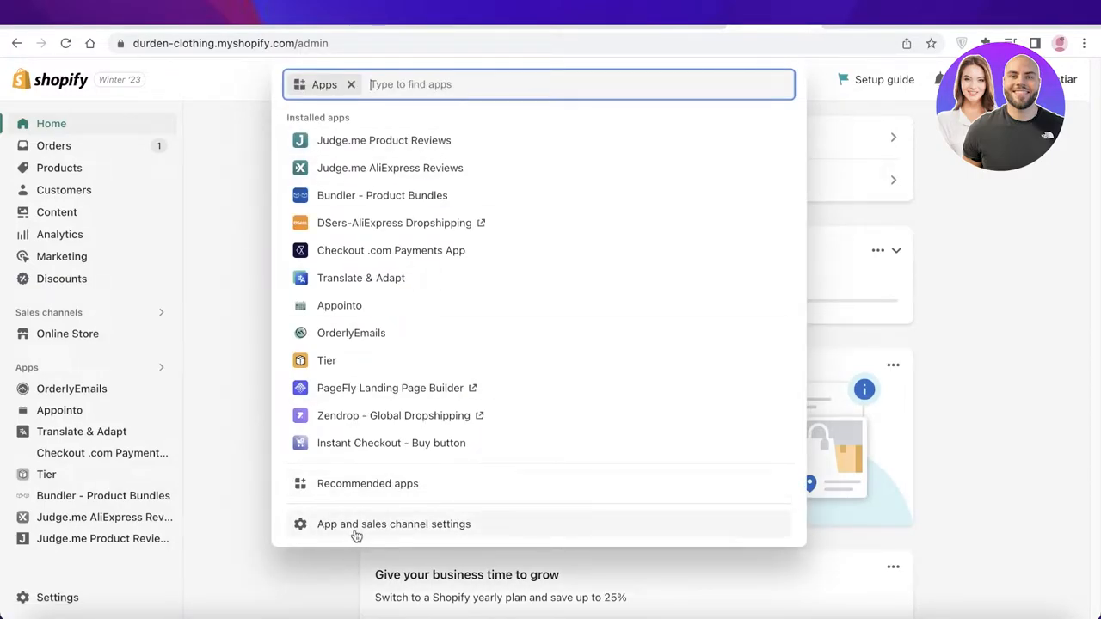
Go from the Shopify admin's Apps search to the Shopify App Store.
{"action": "left_click", "coordinate": [392, 523]}
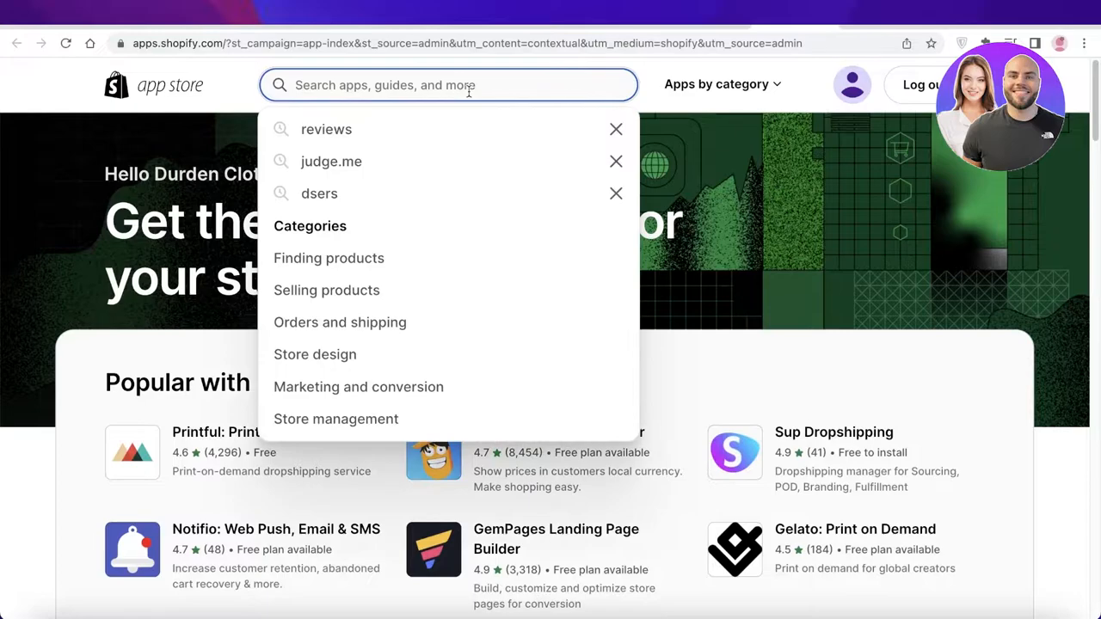
Search 'ali reviews', select AliReviews: Ali Reviews App, and add it to reach the permissions page.
{"action": "type", "text": "ali reviews"}
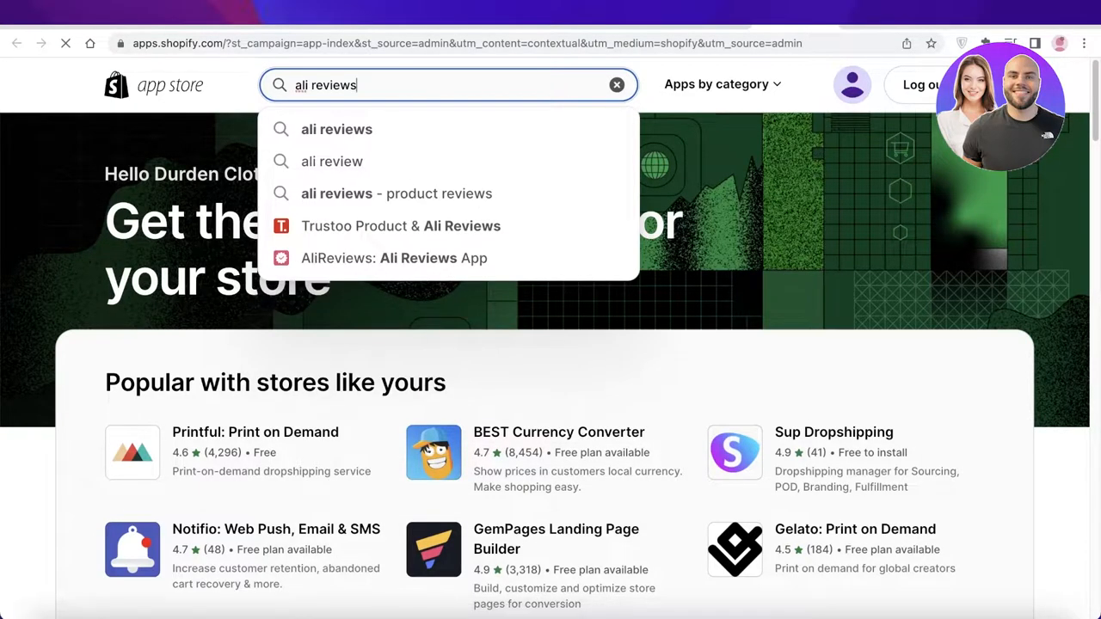
{"action": "key", "text": "Enter"}
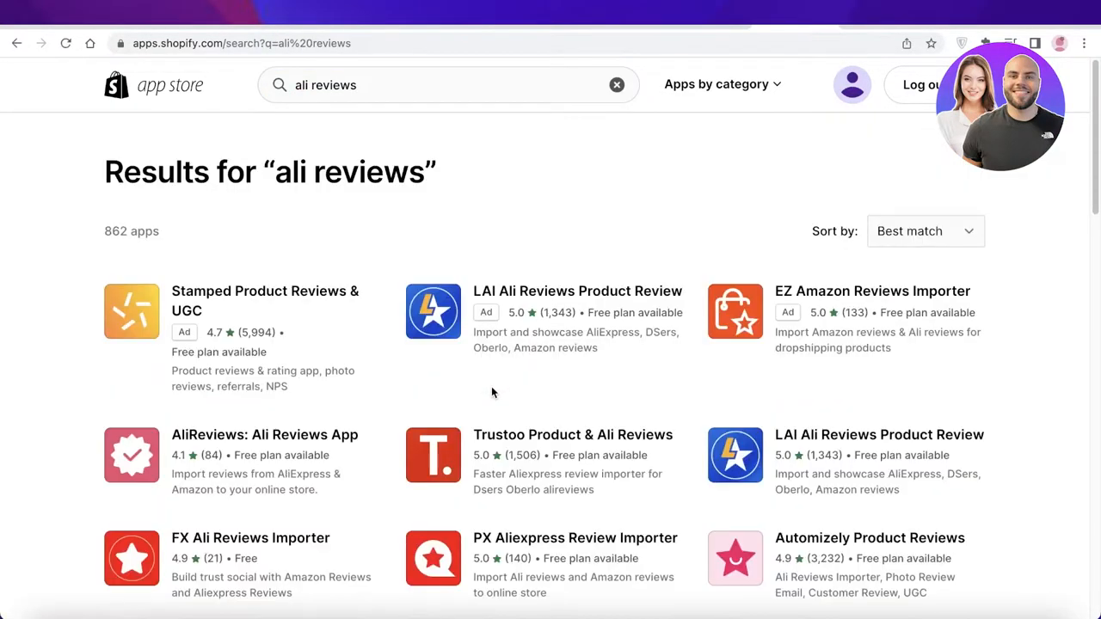
{"action": "mouse_move", "coordinate": [507, 175]}
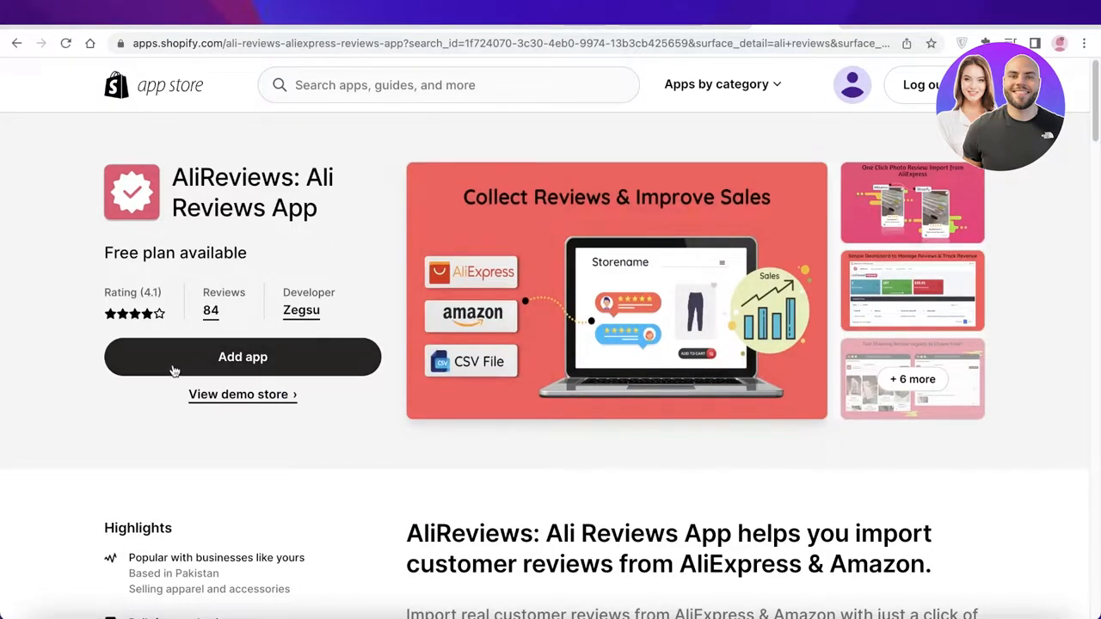
{"action": "mouse_move", "coordinate": [180, 363]}
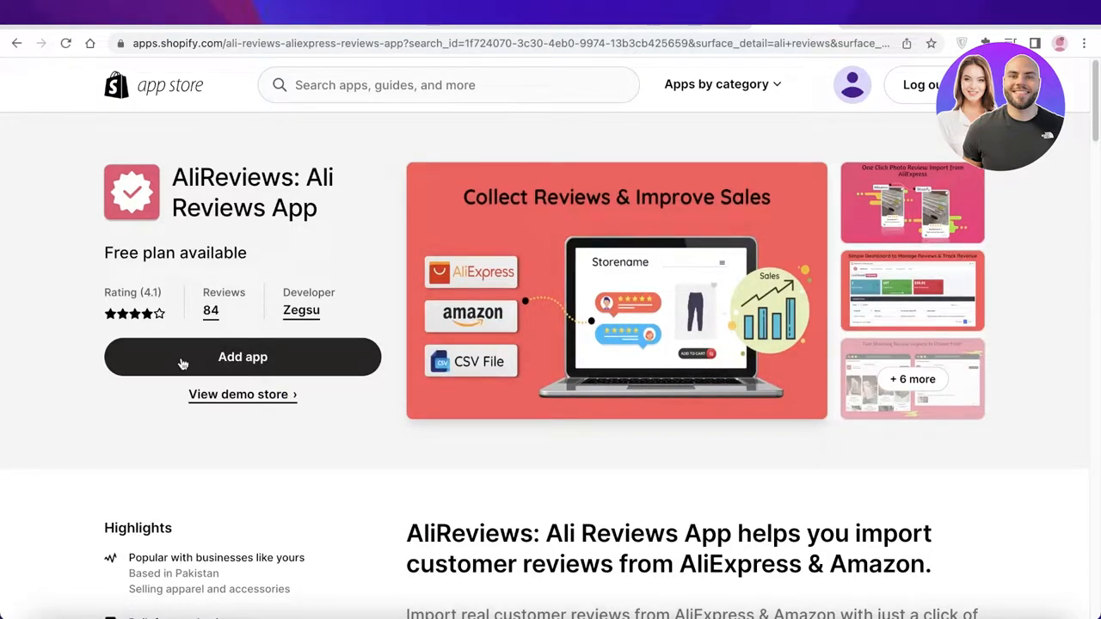
{"action": "left_click", "coordinate": [242, 356]}
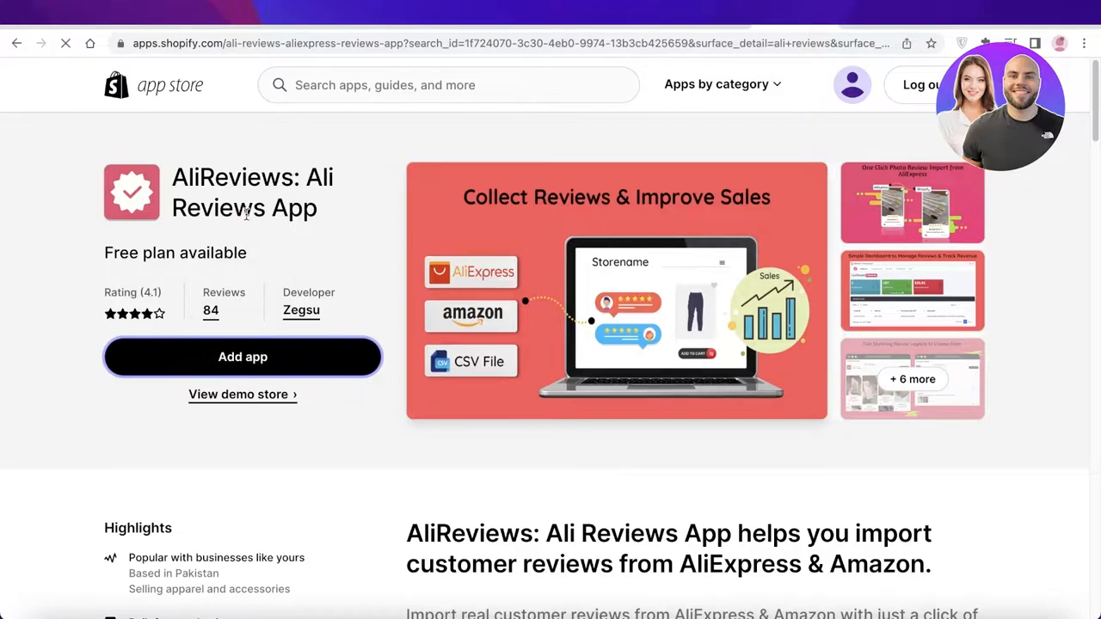
{"action": "left_click", "coordinate": [243, 356]}
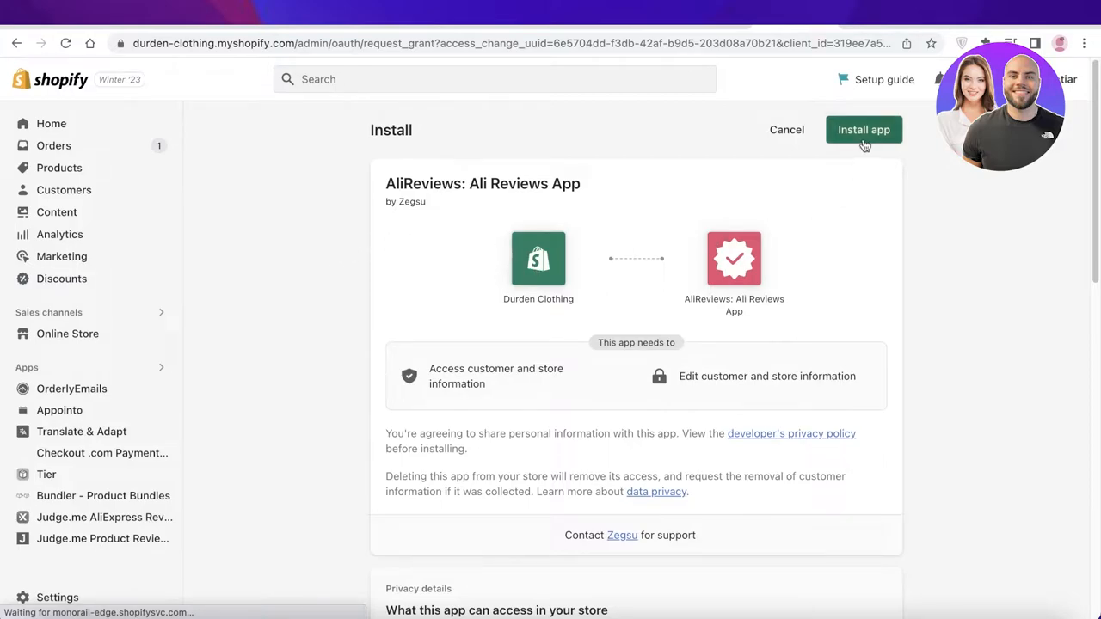
Install AliReviews, pin it in the sidebar, and sign up for the free Basic plan.
{"action": "left_click", "coordinate": [864, 129]}
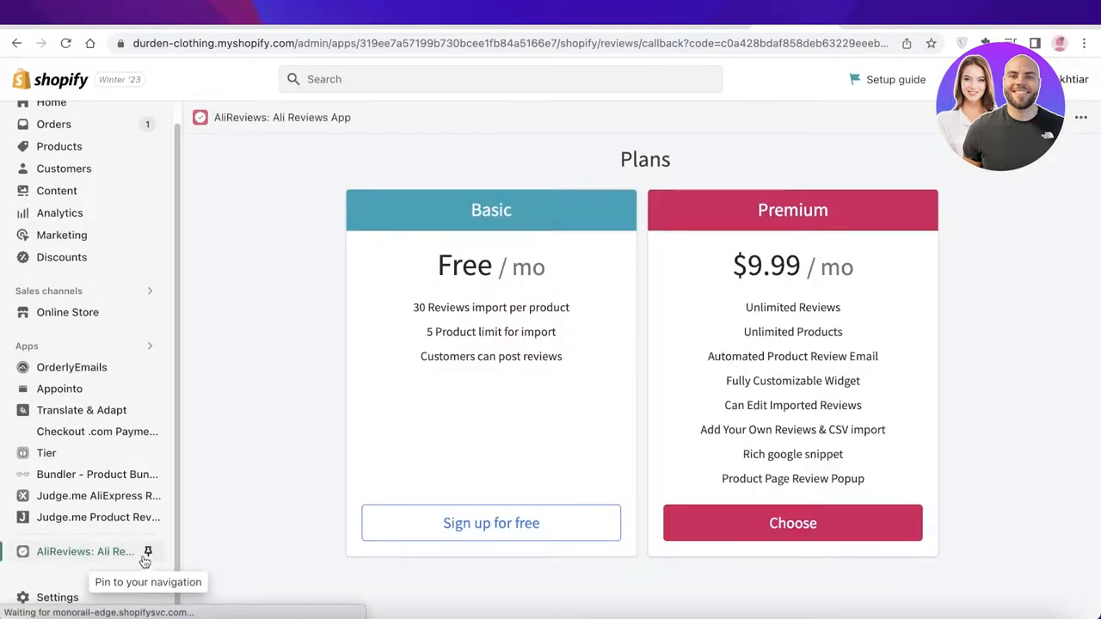
{"action": "left_click", "coordinate": [148, 550]}
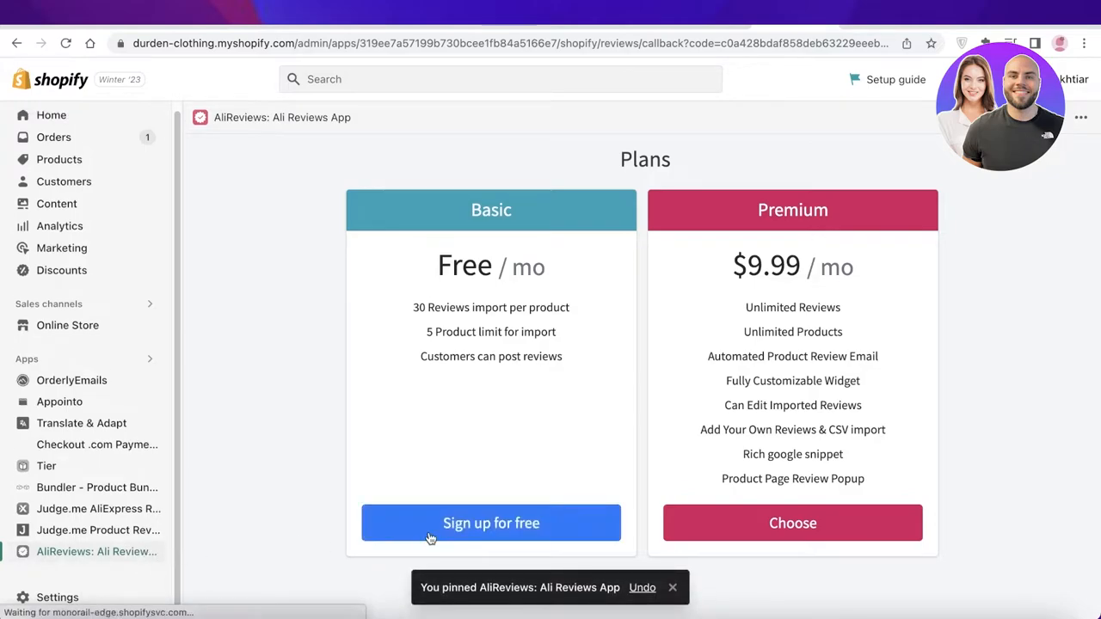
{"action": "left_click", "coordinate": [490, 523]}
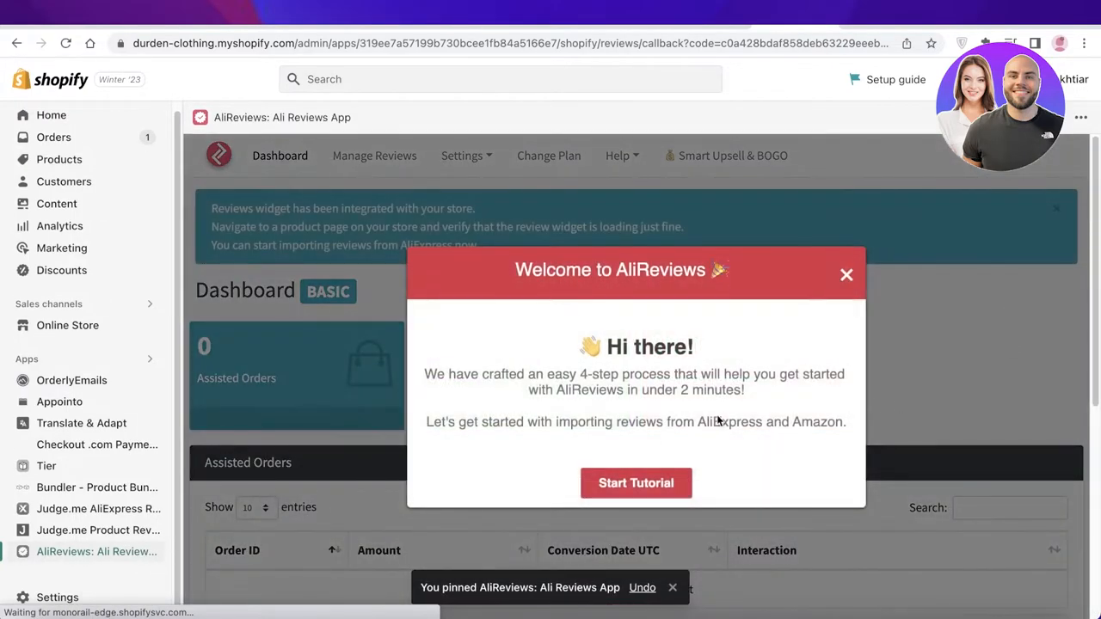
Dismiss the welcome popup, go to Manage Reviews, and start Import Reviews on Fashion Diamond Shoulder Bags.
{"action": "left_click", "coordinate": [846, 275]}
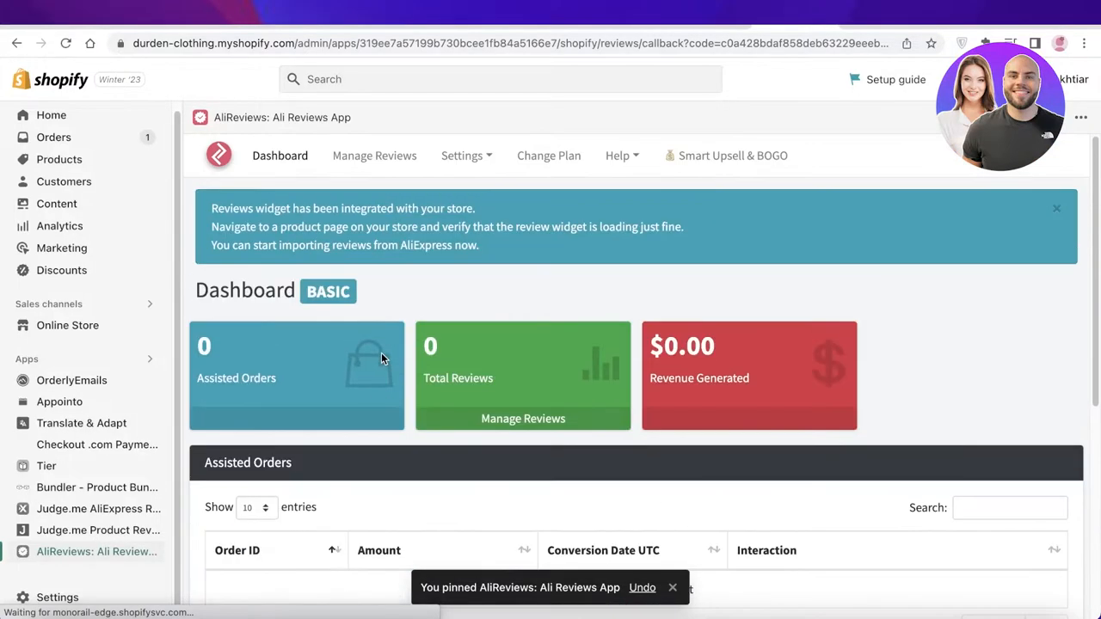
{"action": "scroll", "scroll_direction": "down", "scroll_amount": 3}
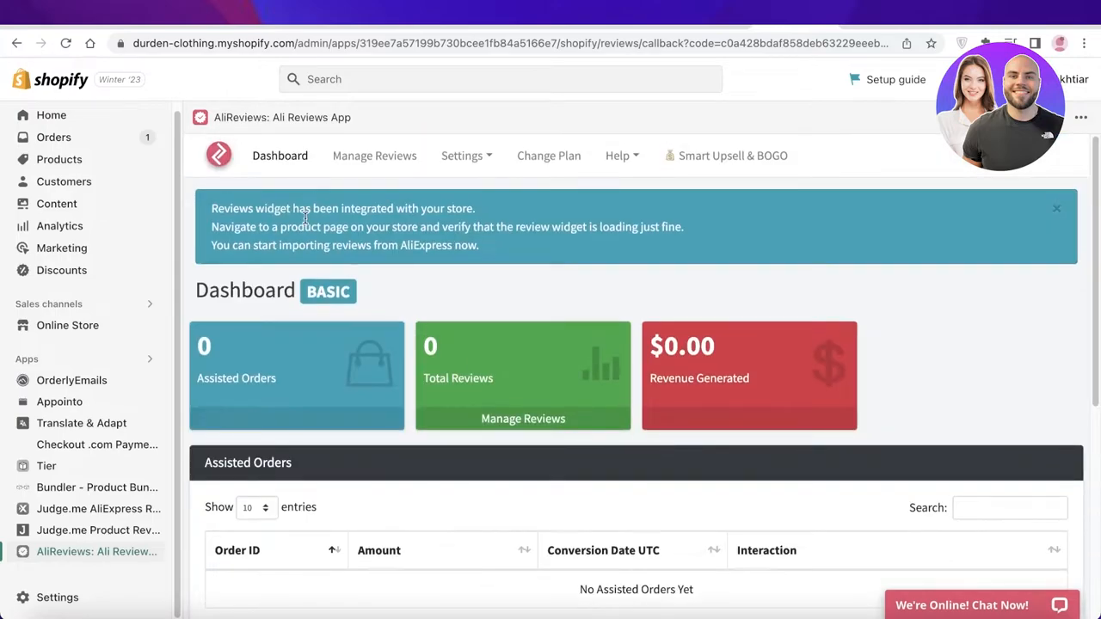
{"action": "left_click", "coordinate": [375, 154]}
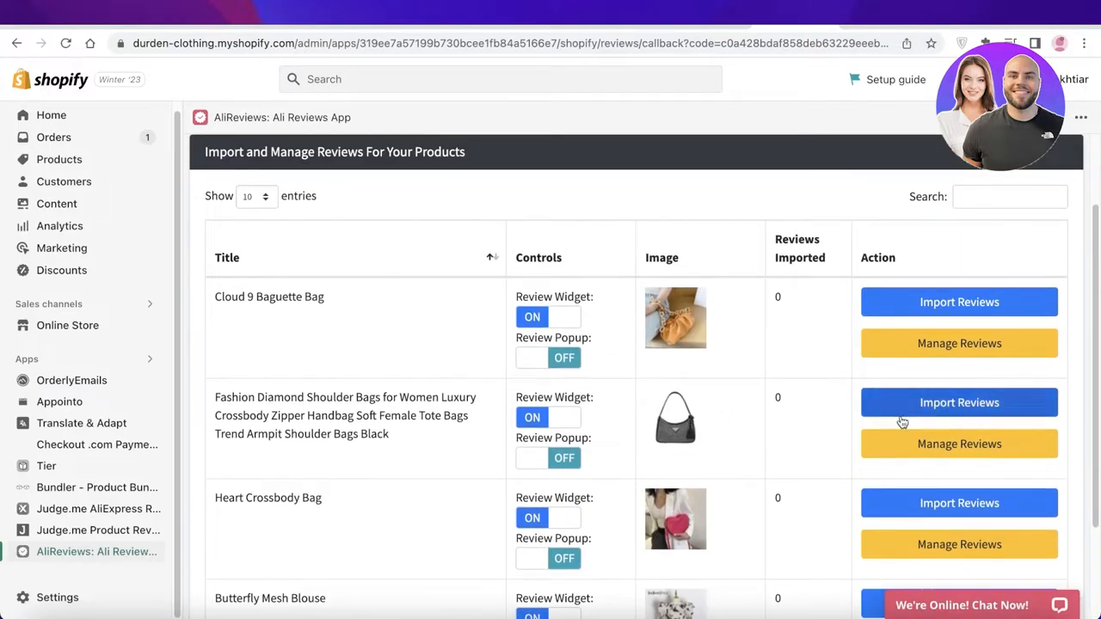
{"action": "mouse_move", "coordinate": [881, 444]}
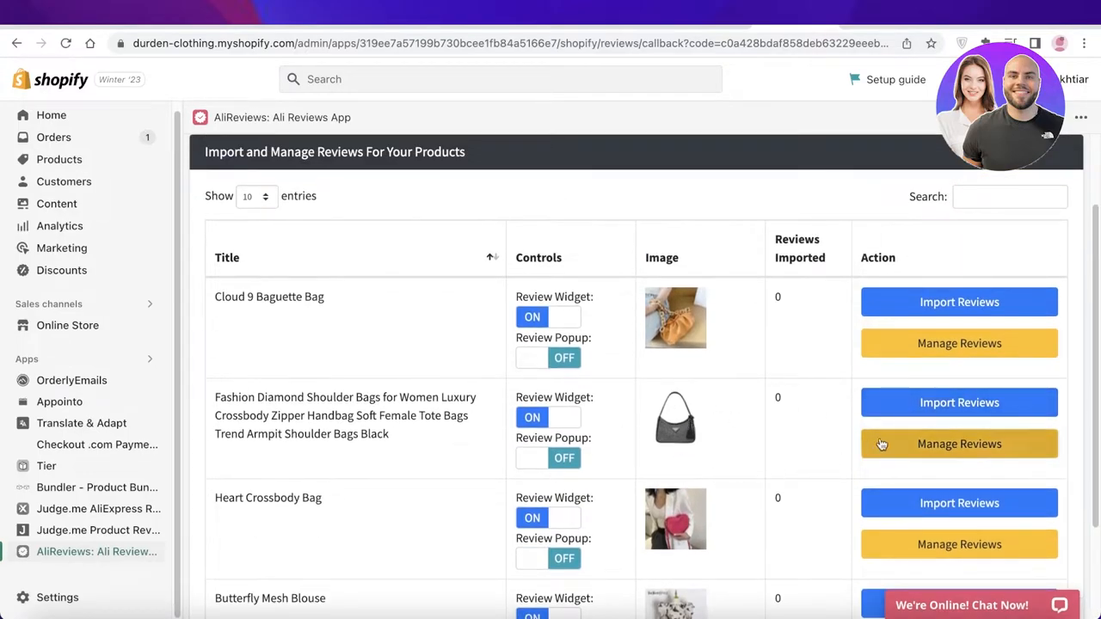
{"action": "left_click", "coordinate": [960, 403]}
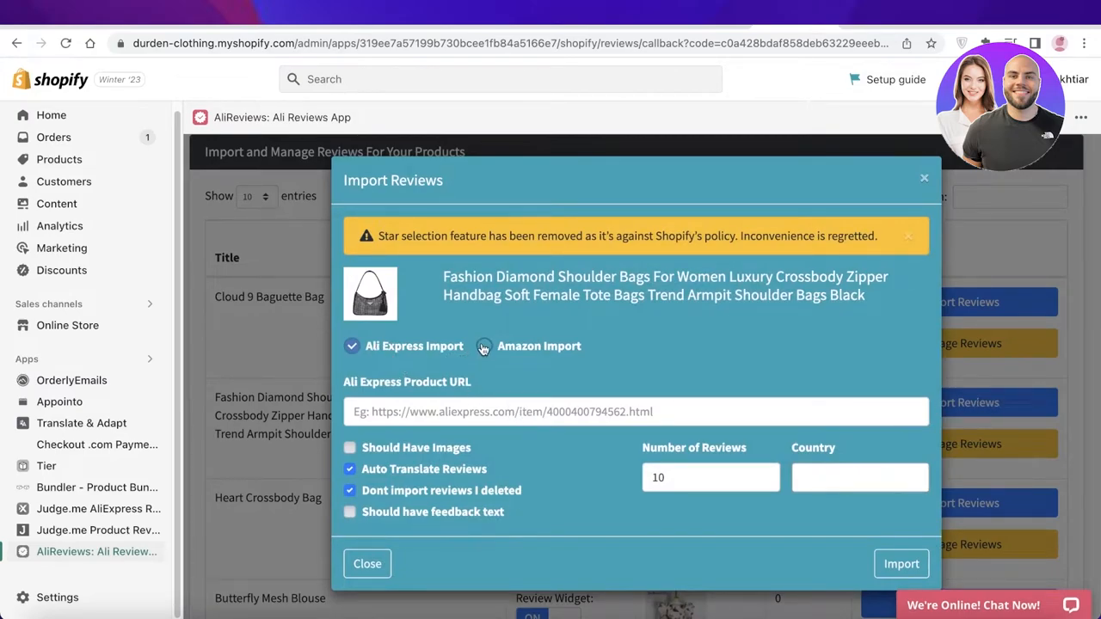
Tick Amazon Import, focus the Amazon Product URL field, and switch to the Amazon tab.
{"action": "left_click", "coordinate": [483, 346]}
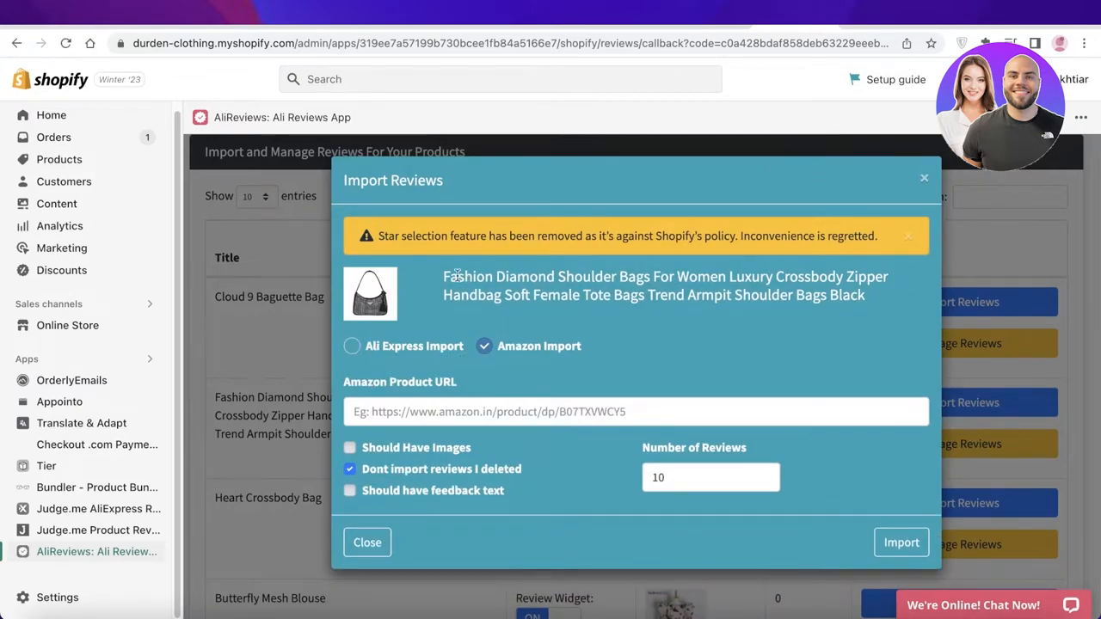
{"action": "left_click", "coordinate": [637, 411]}
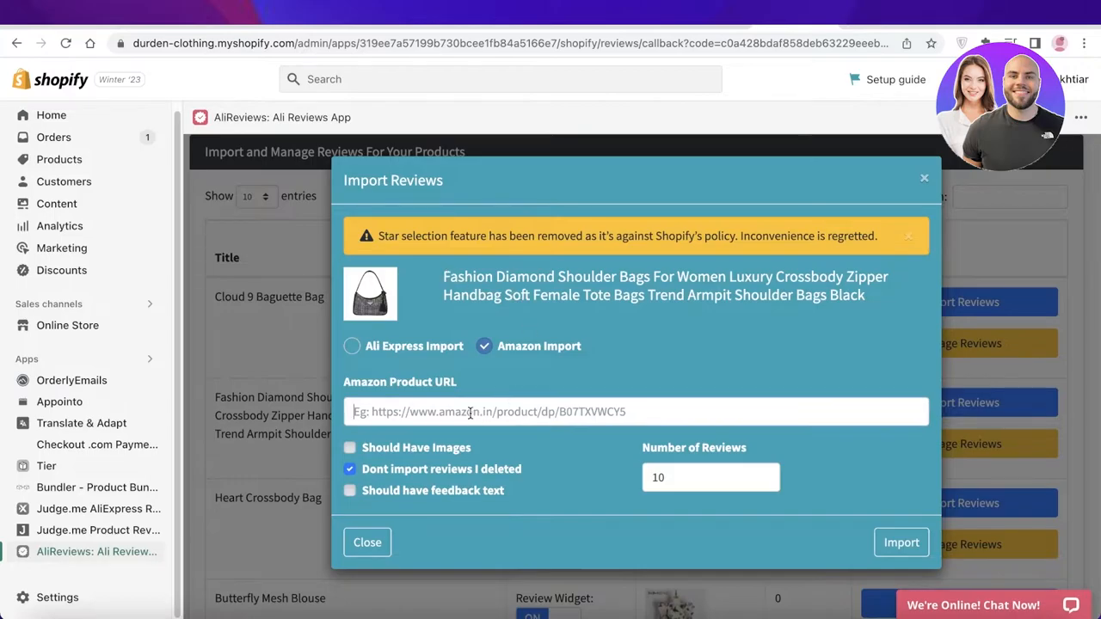
{"action": "left_click", "coordinate": [488, 411]}
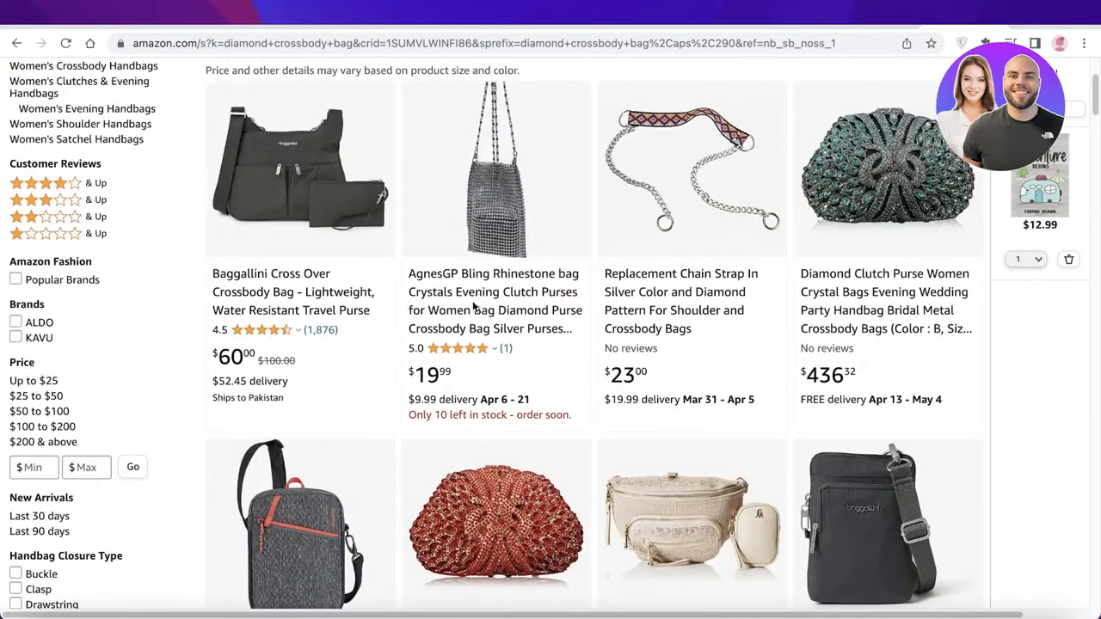
Open the AgnesGP Bling Rhinestone crossbody bag listing to copy its URL.
{"action": "left_click", "coordinate": [492, 292]}
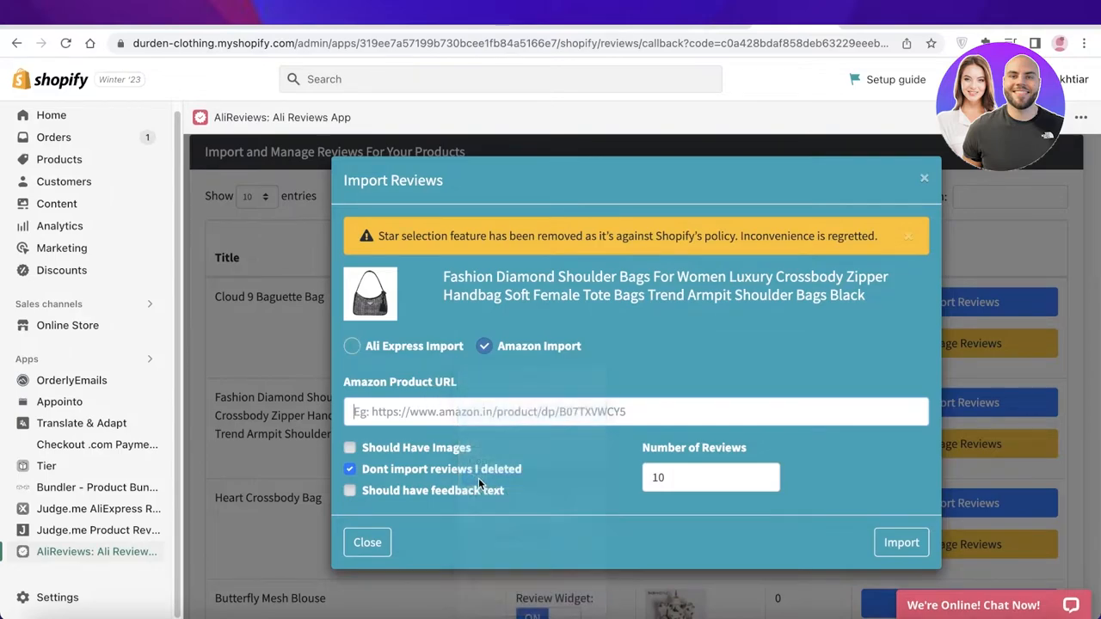
Paste the Amazon URL, require images and feedback text, allow deleted reviews, and run the import for 1 review.
{"action": "left_click", "coordinate": [351, 448]}
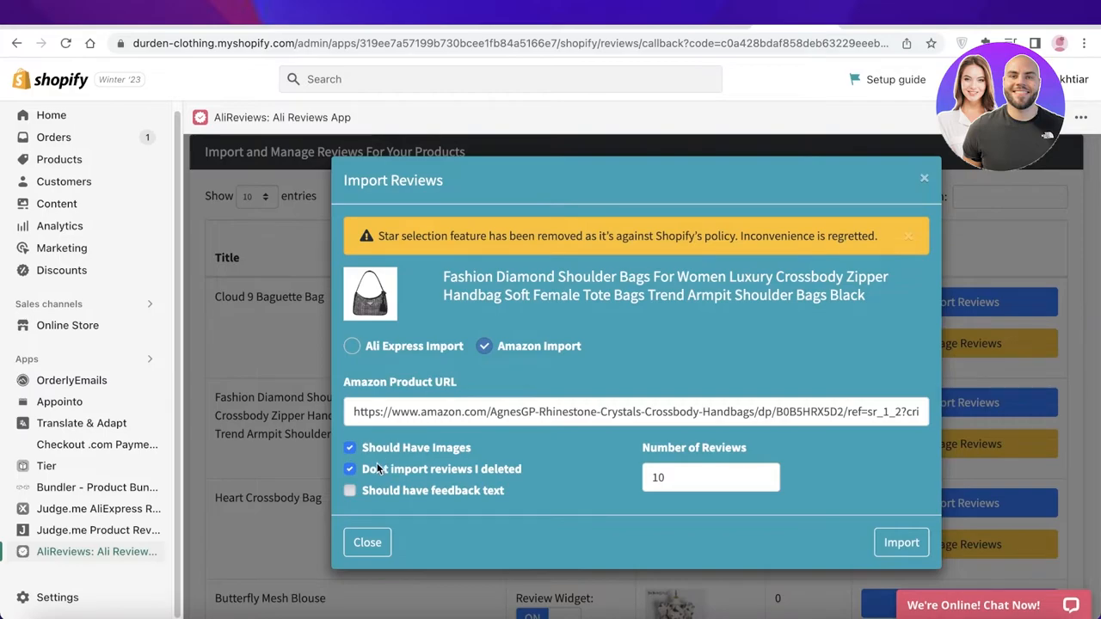
{"action": "left_click", "coordinate": [351, 468]}
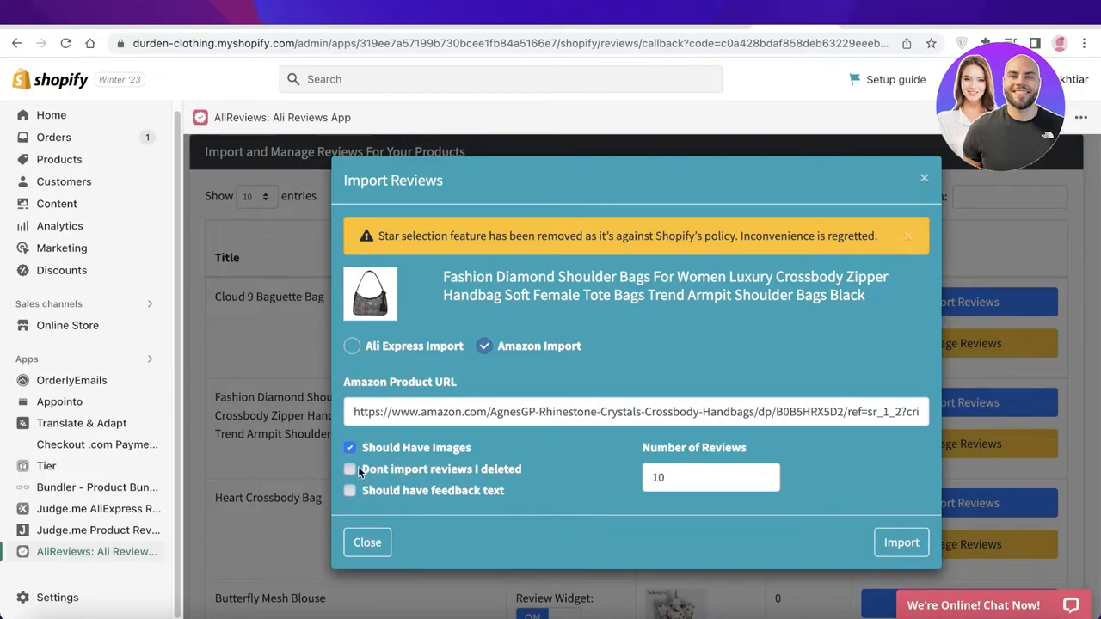
{"action": "left_click", "coordinate": [351, 490]}
{"action": "type", "text": "4"}
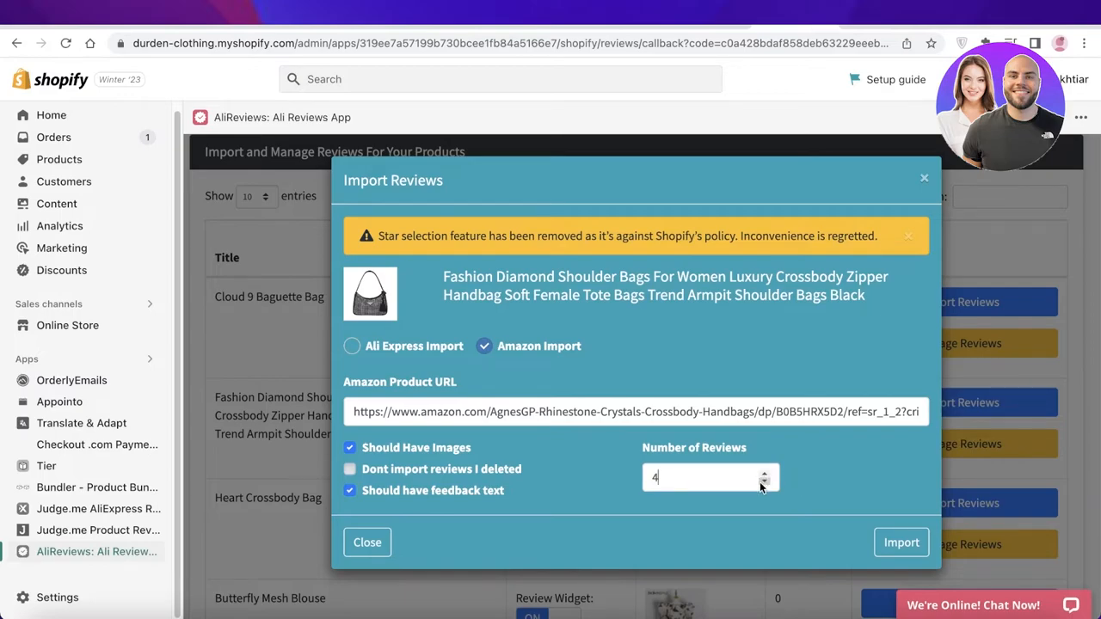
{"action": "left_click", "coordinate": [902, 542]}
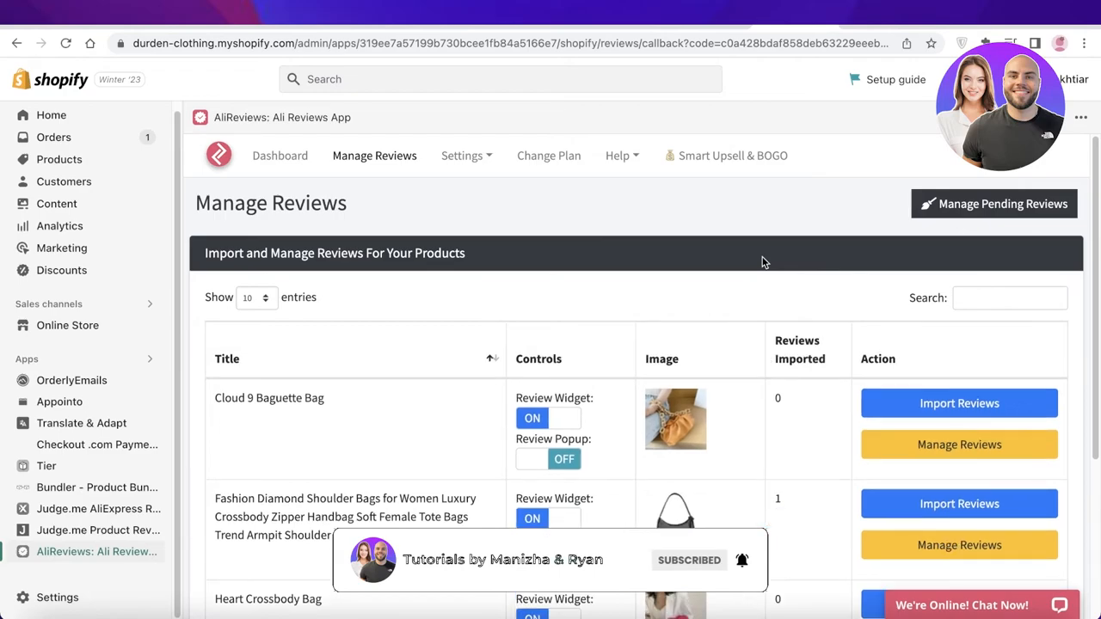
{"action": "scroll", "scroll_direction": "down", "scroll_amount": 3}
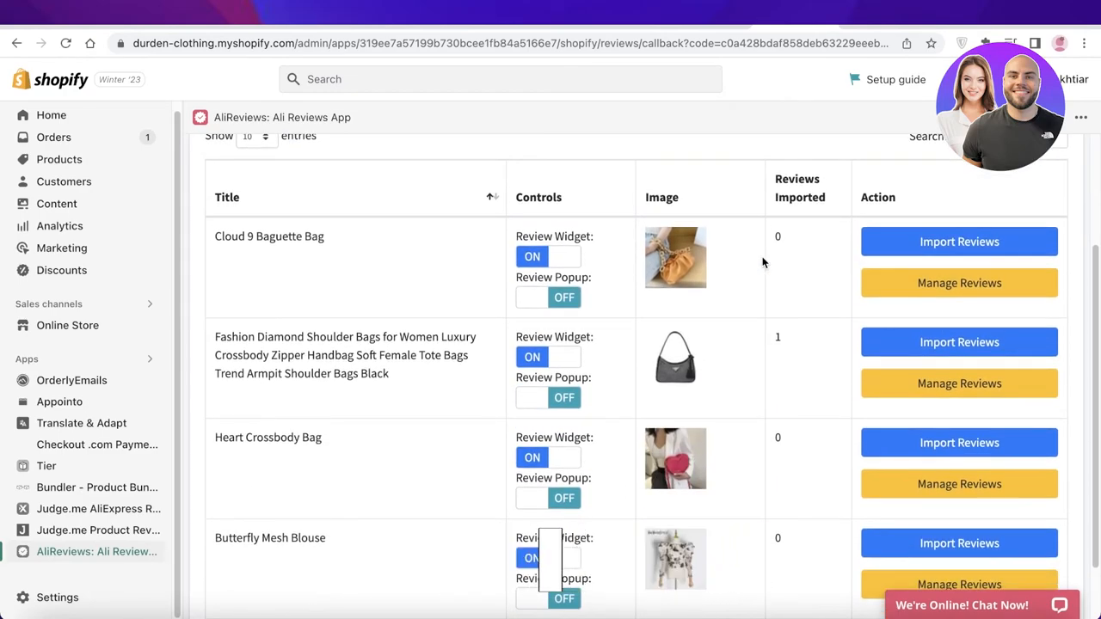